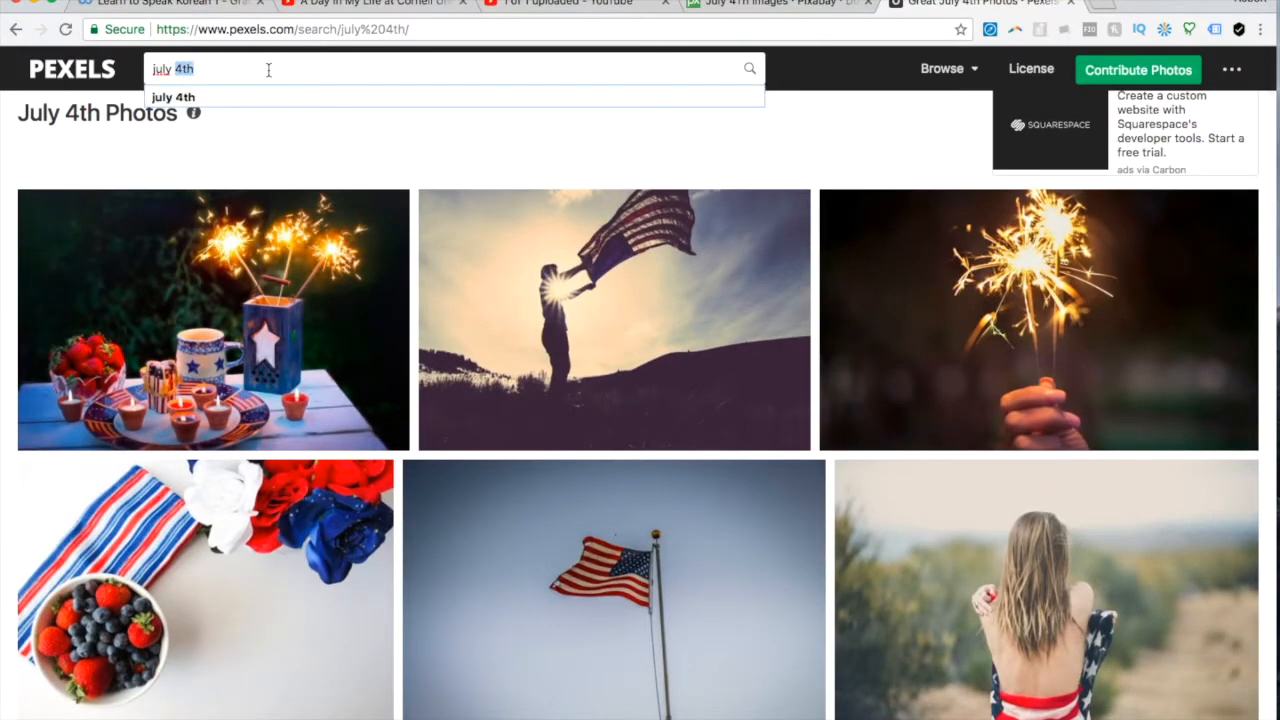
text(july 3rd)
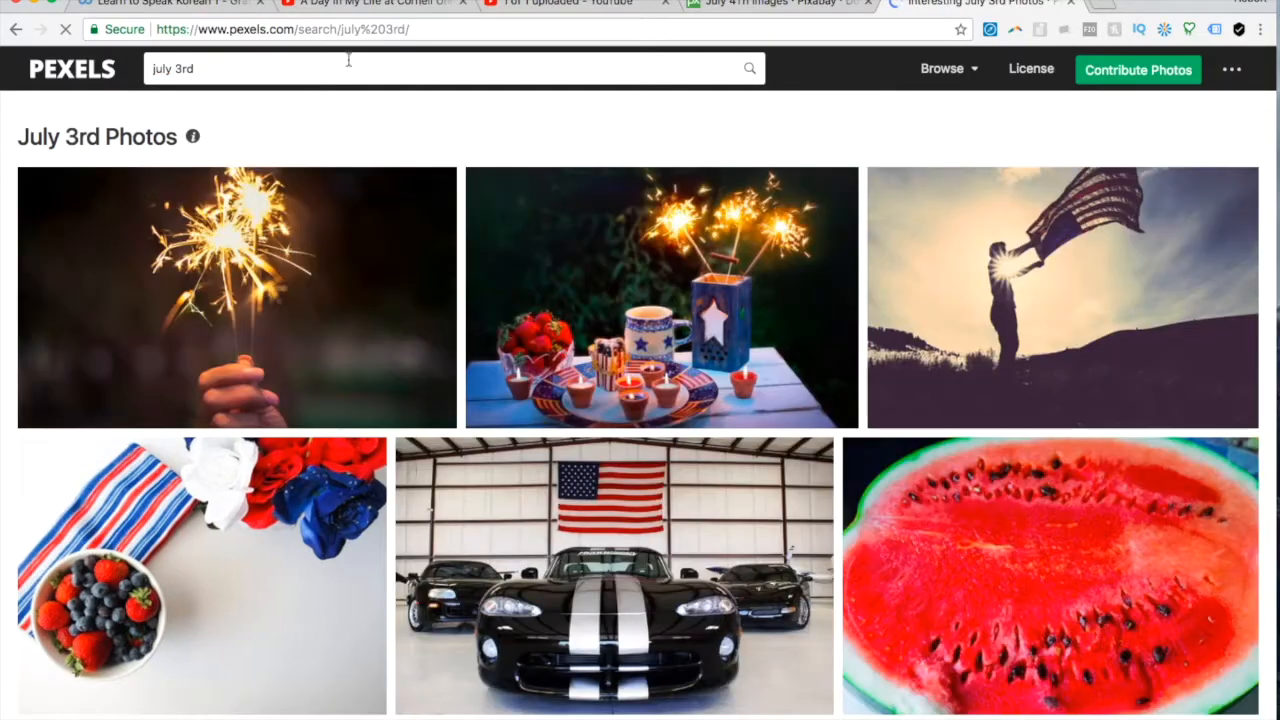